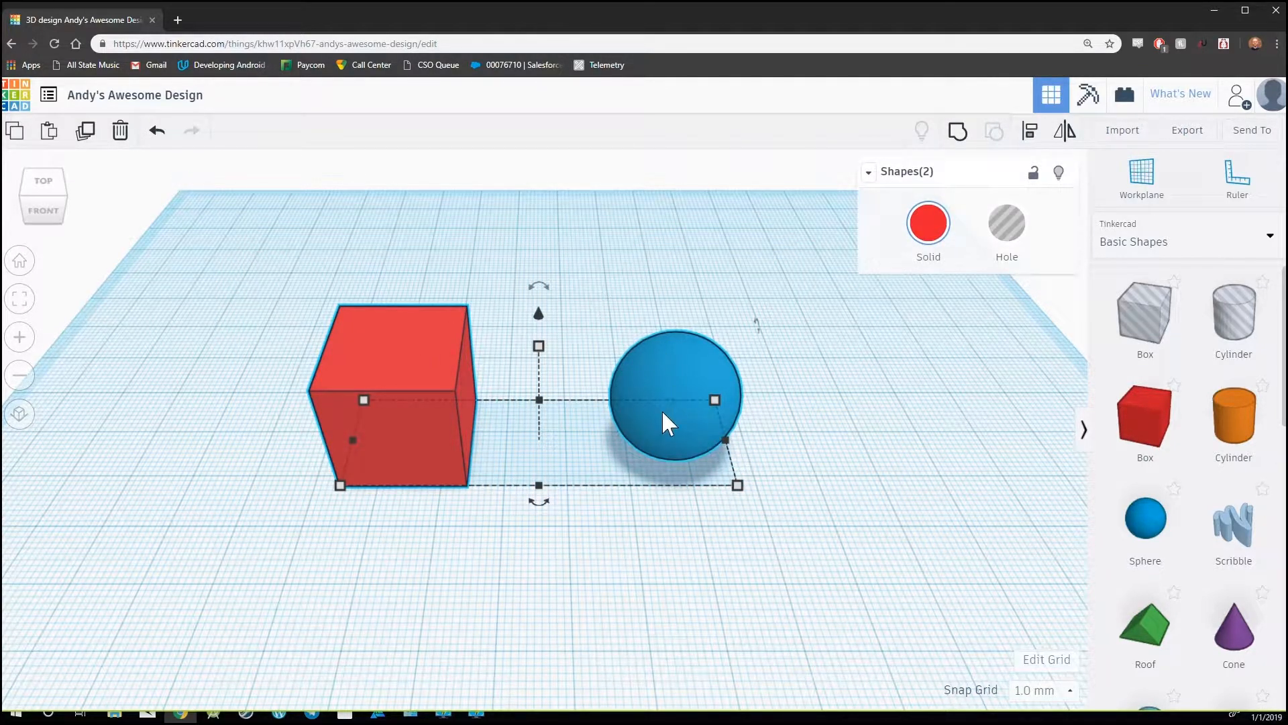
Step: Group the selected red cube and blue sphere into one red shape
click(993, 131)
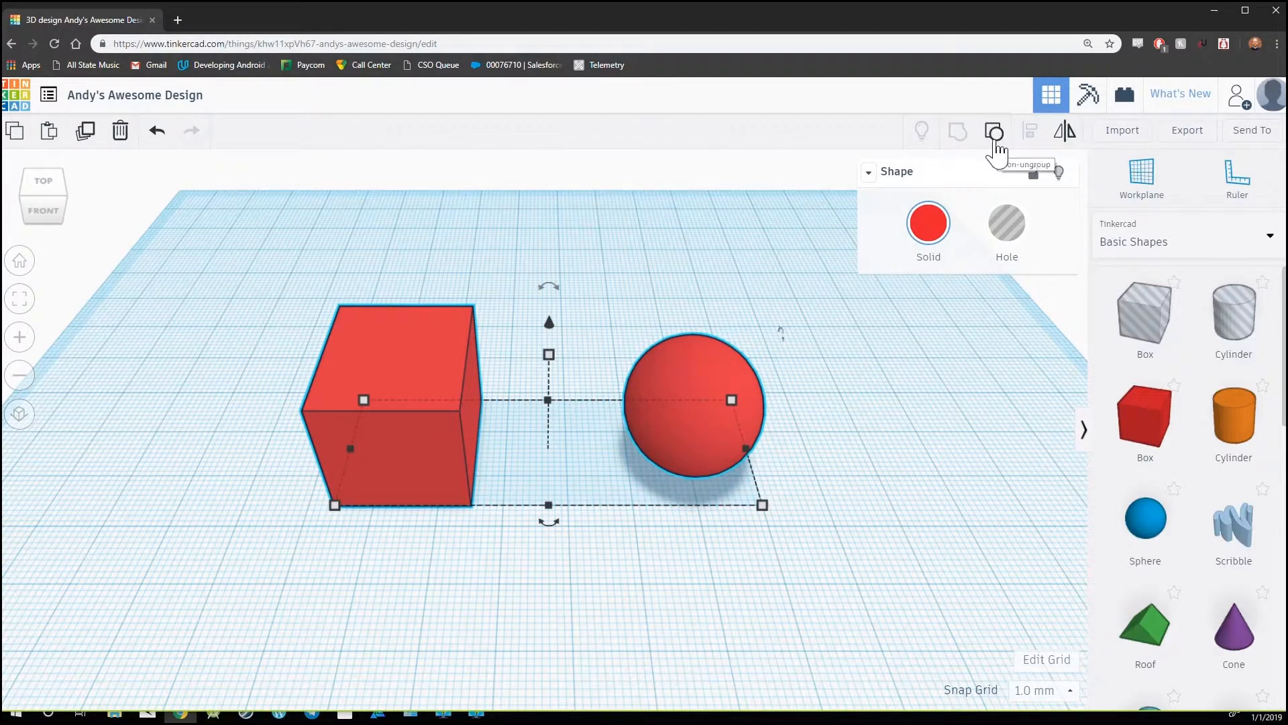
Step: Ungroup the shape so the red cube and blue sphere are separate again
click(994, 132)
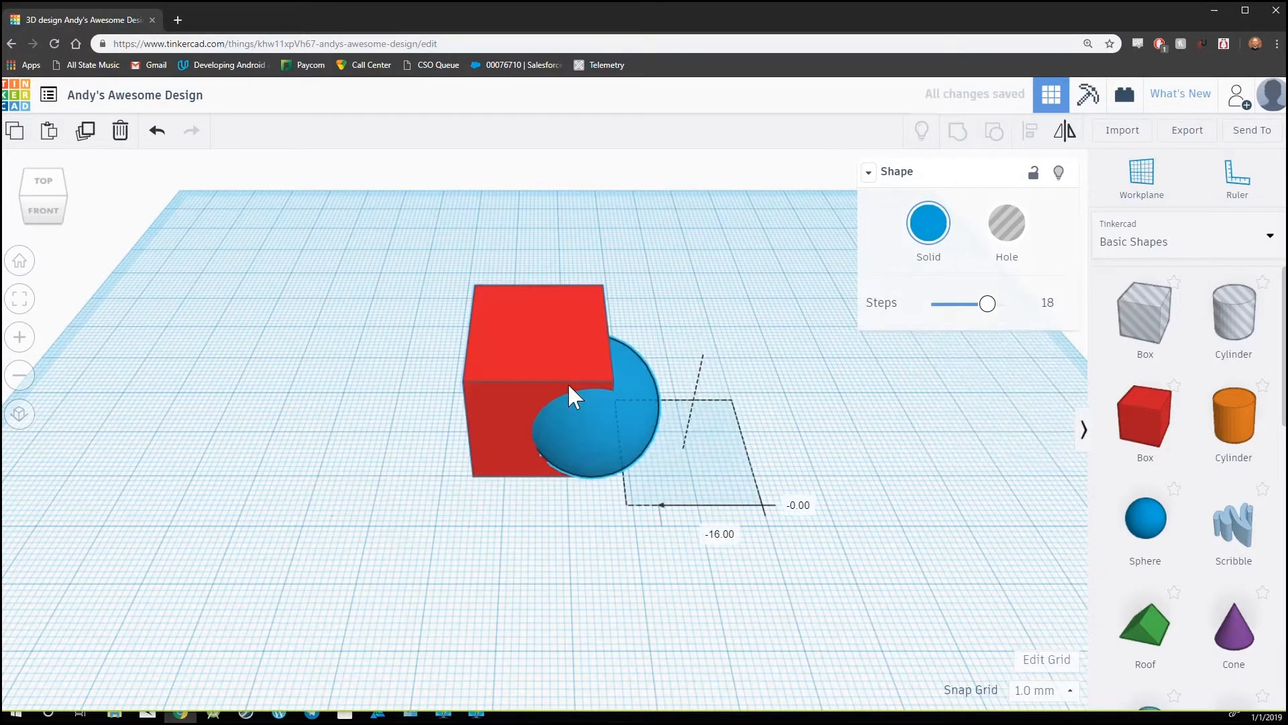
Step: Place the blue sphere centered inside the red cube with both shapes selected
click(956, 132)
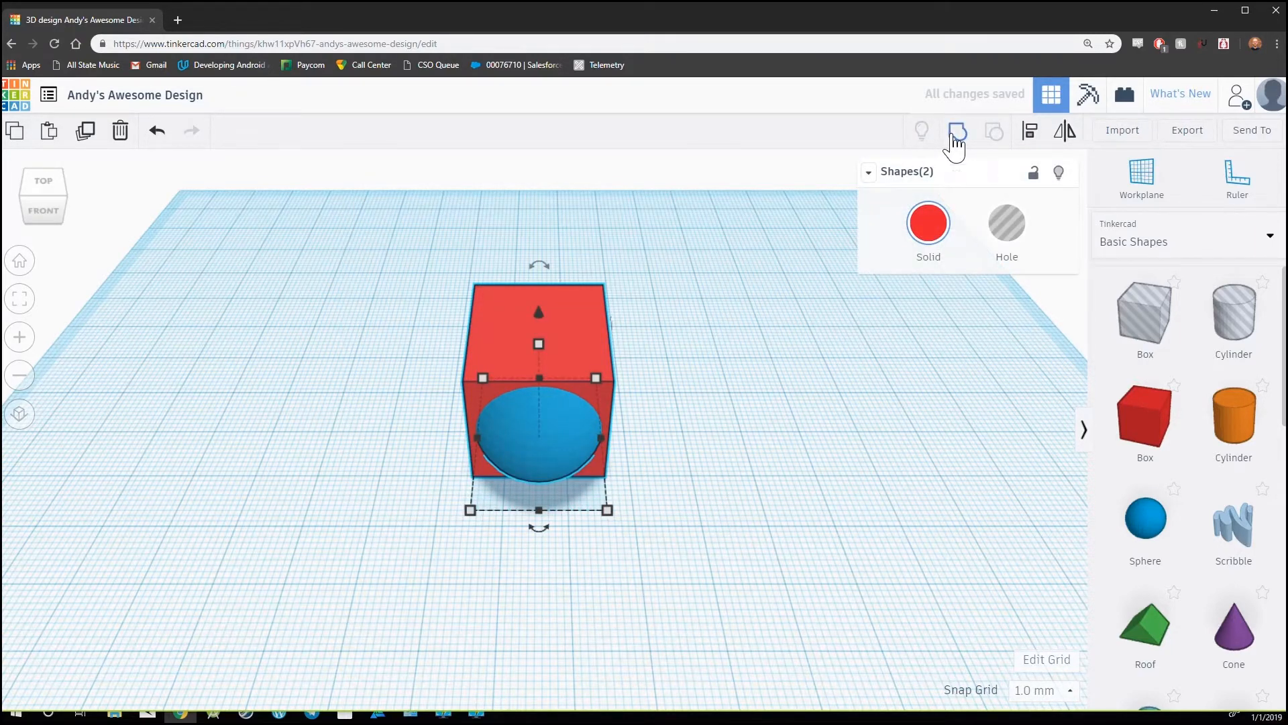